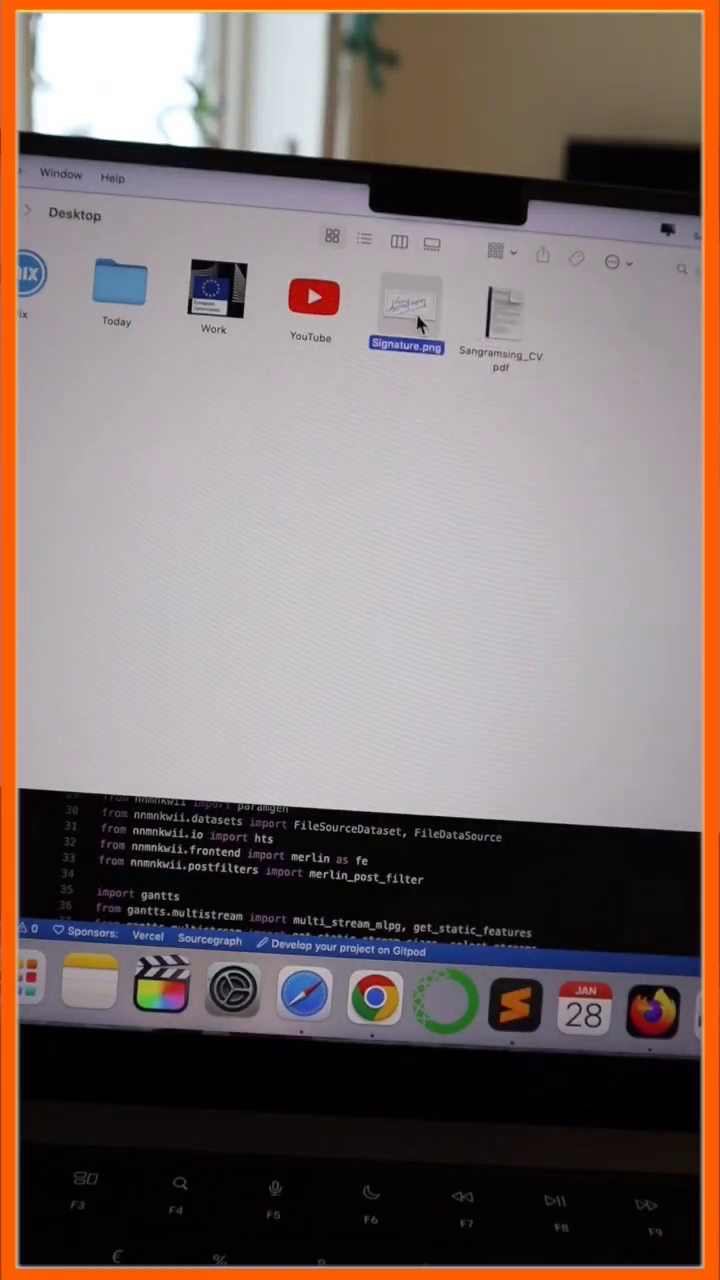
Paste the handwritten signature into the CV PDF and shrink it above the name under Declaration.
{"action": "double_click", "coordinate": [406, 300]}
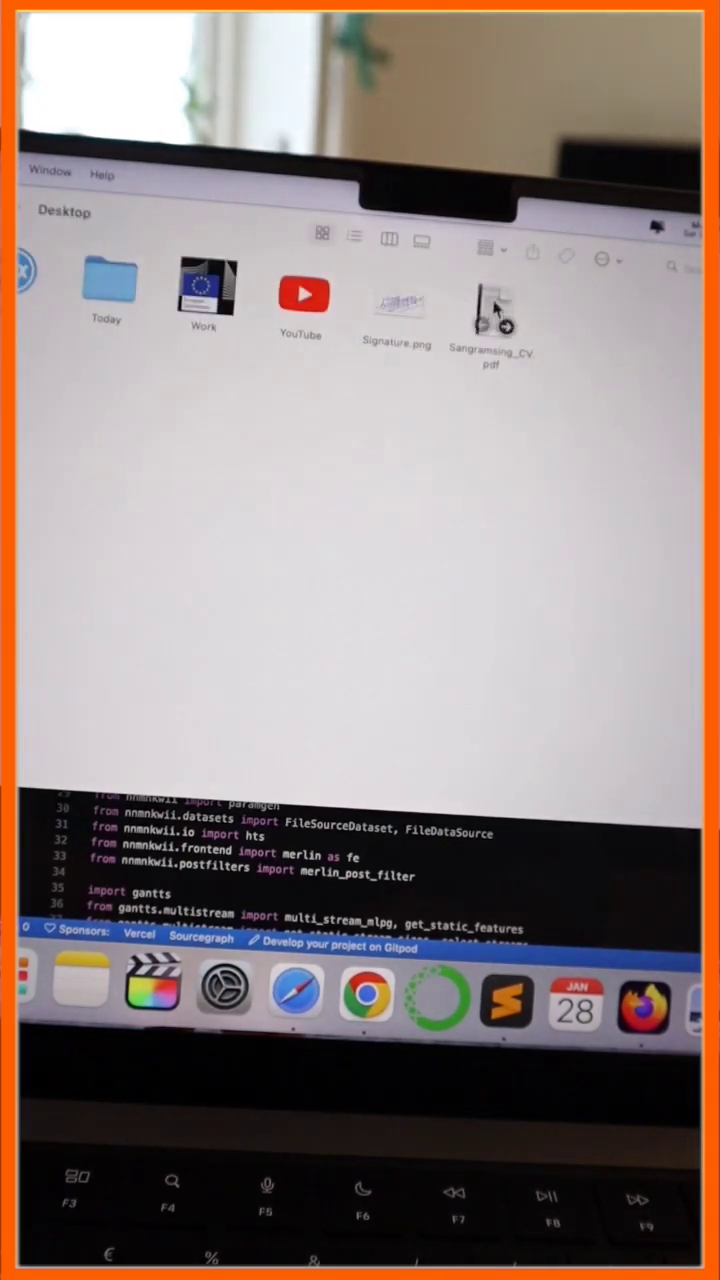
{"action": "double_click", "coordinate": [490, 310]}
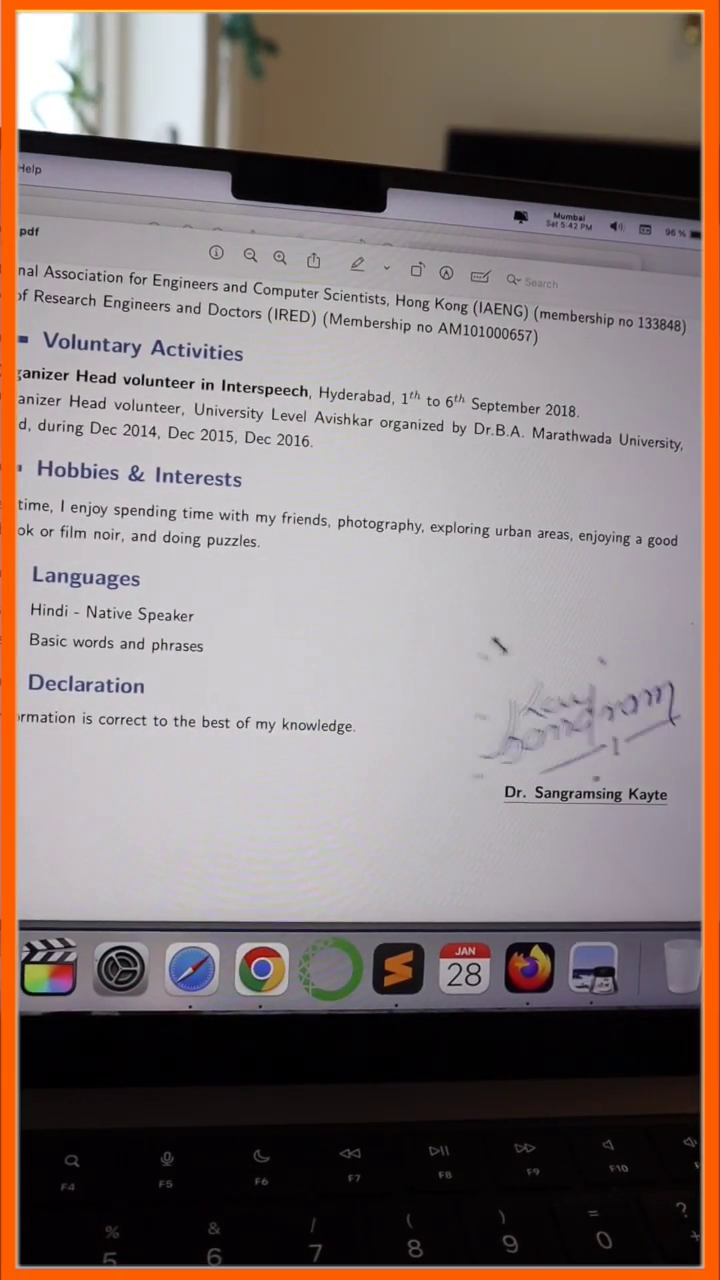
{"action": "left_click", "coordinate": [570, 740]}
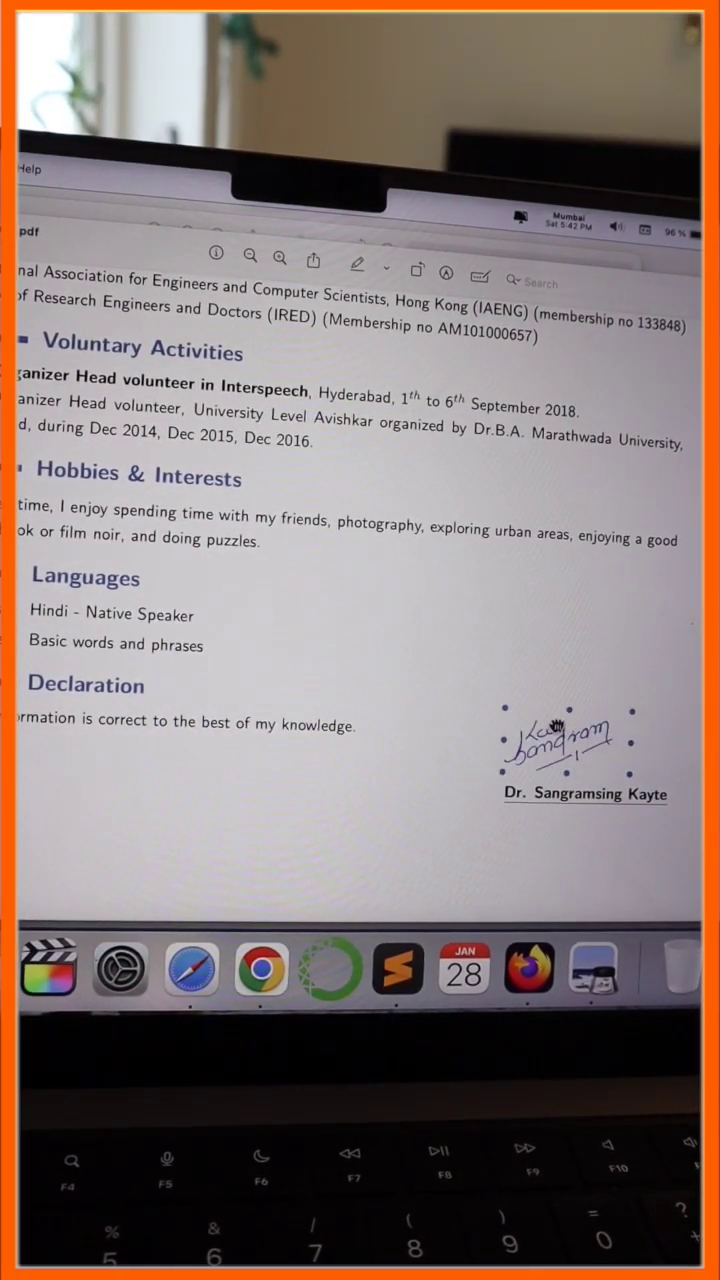